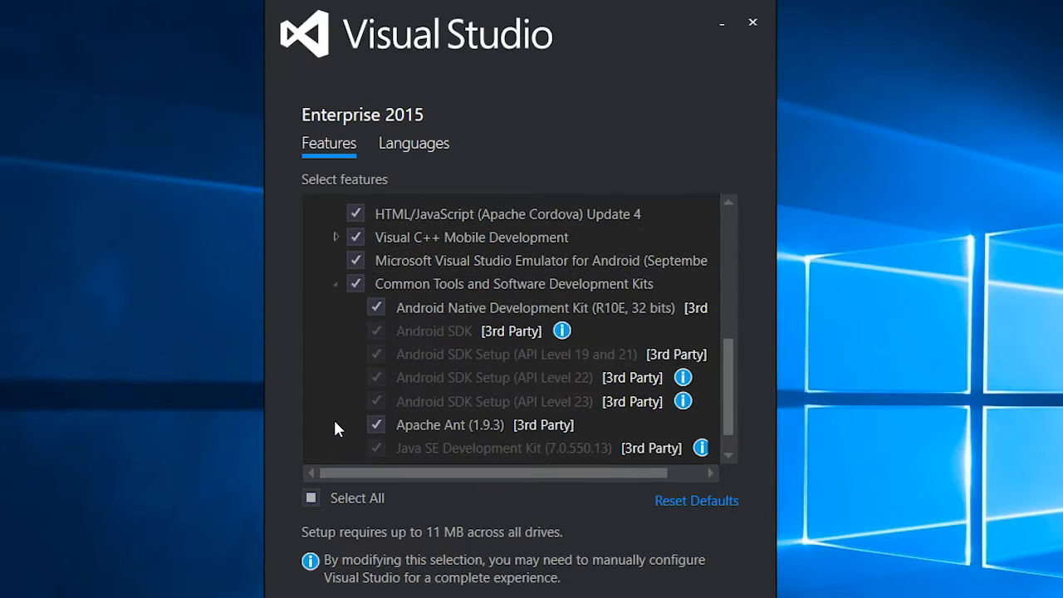
{"action": "mouse_move", "coordinate": [711, 351]}
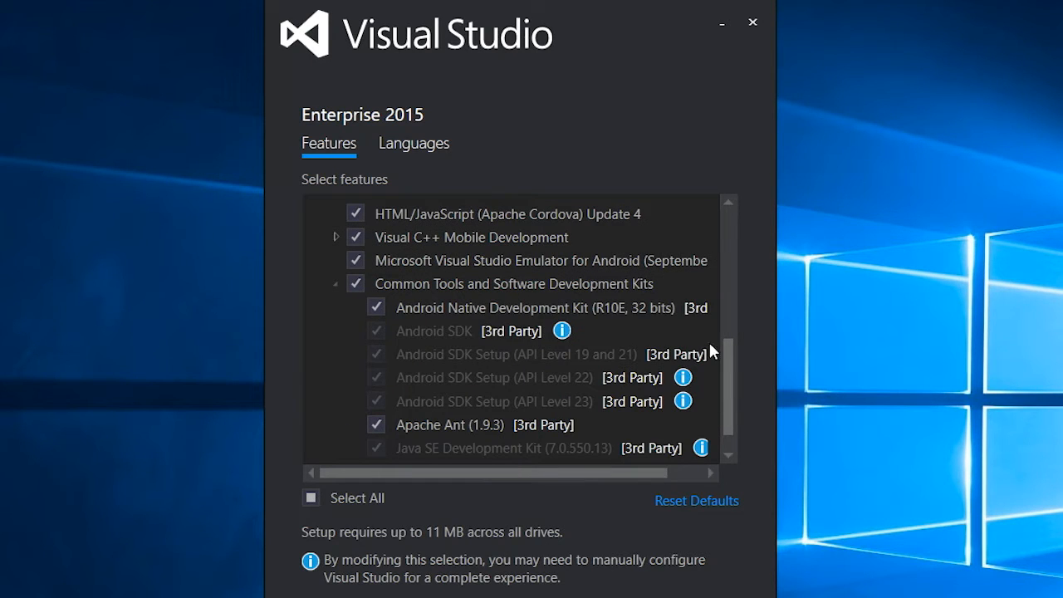
Scroll through installed Android features, then start a new project via File > New
{"action": "scroll", "scroll_direction": "down", "scroll_amount": 3}
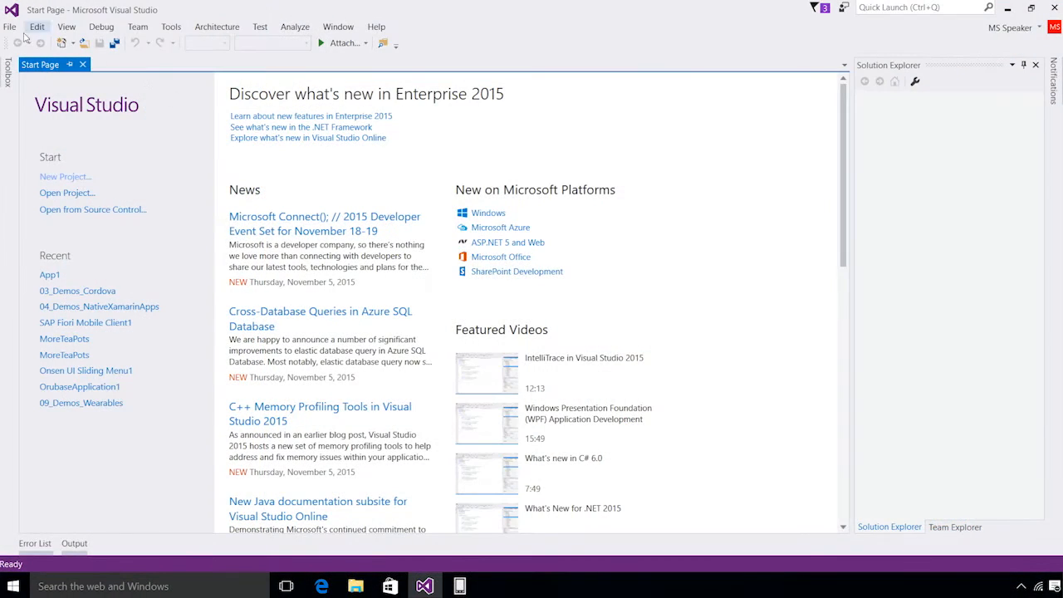
{"action": "left_click", "coordinate": [12, 27]}
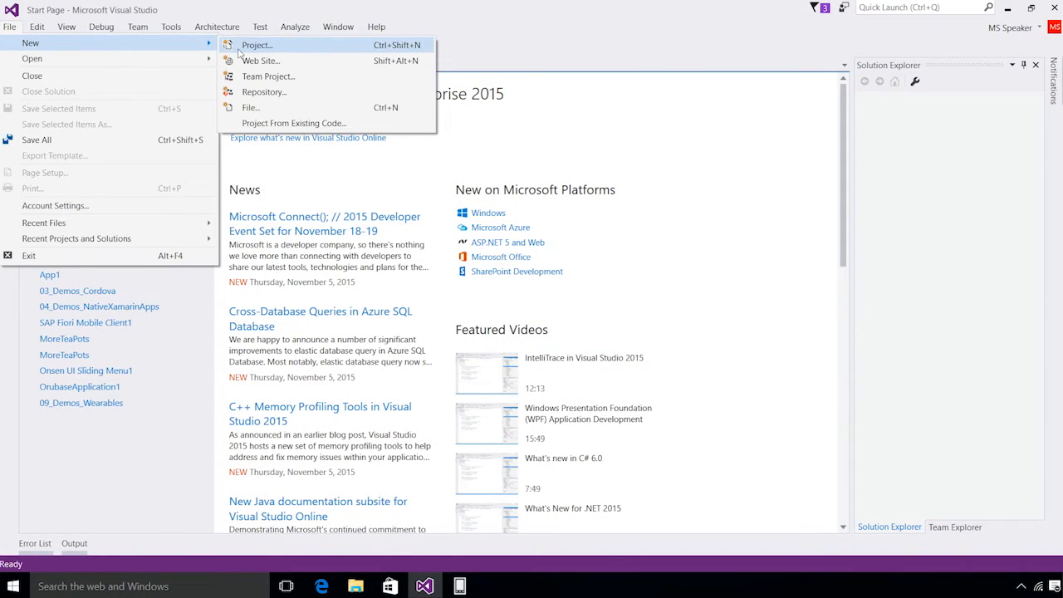
{"action": "left_click", "coordinate": [252, 45]}
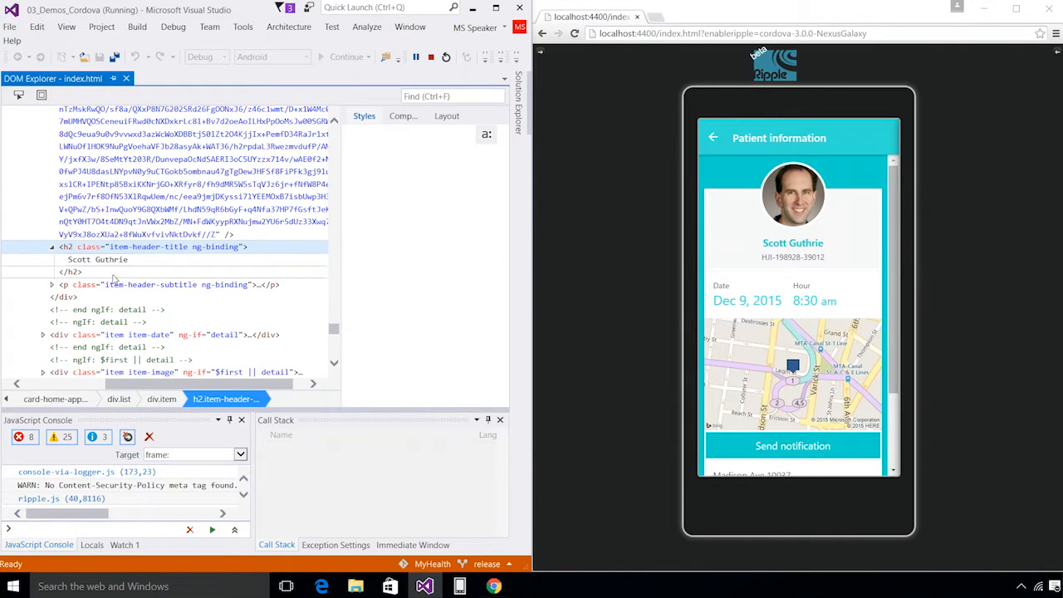
Edit the h2 heading as HTML in DOM Explorer and enter 'Vice Pres'
{"action": "right_click", "coordinate": [98, 259]}
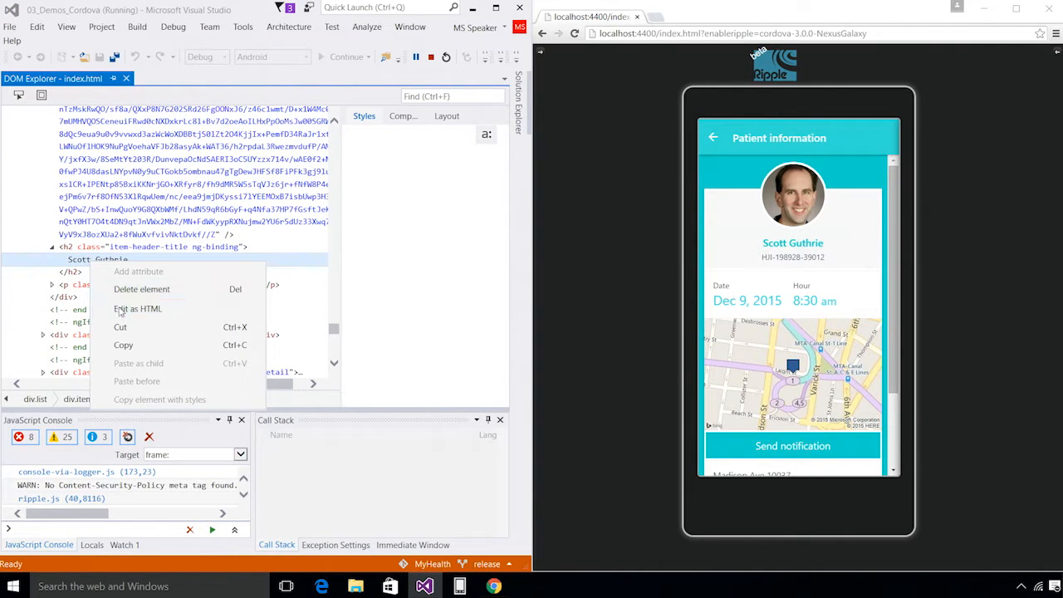
{"action": "left_click", "coordinate": [138, 309]}
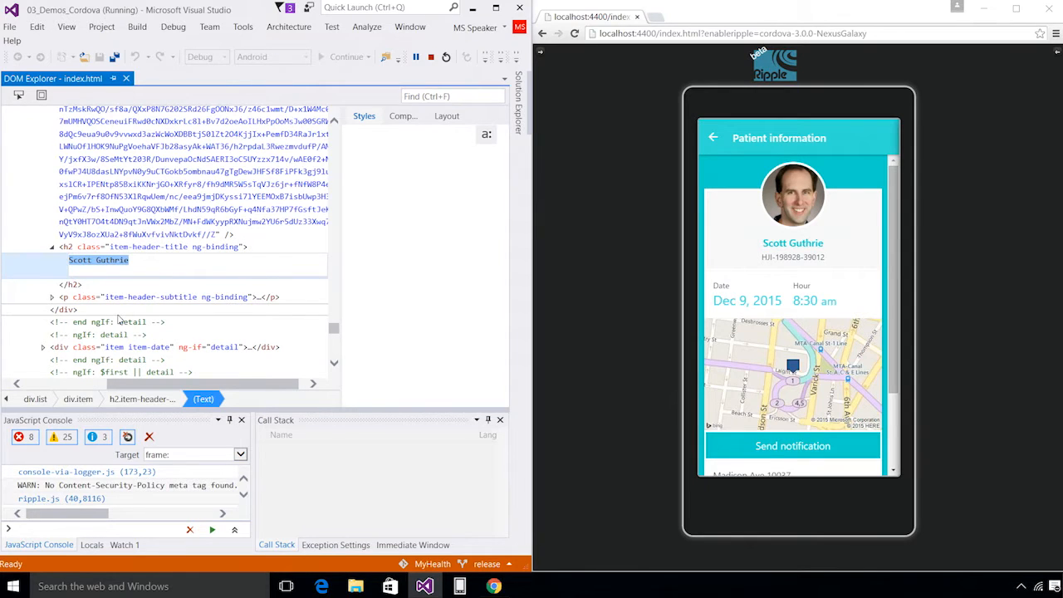
{"action": "type", "text": "Vice Pres"}
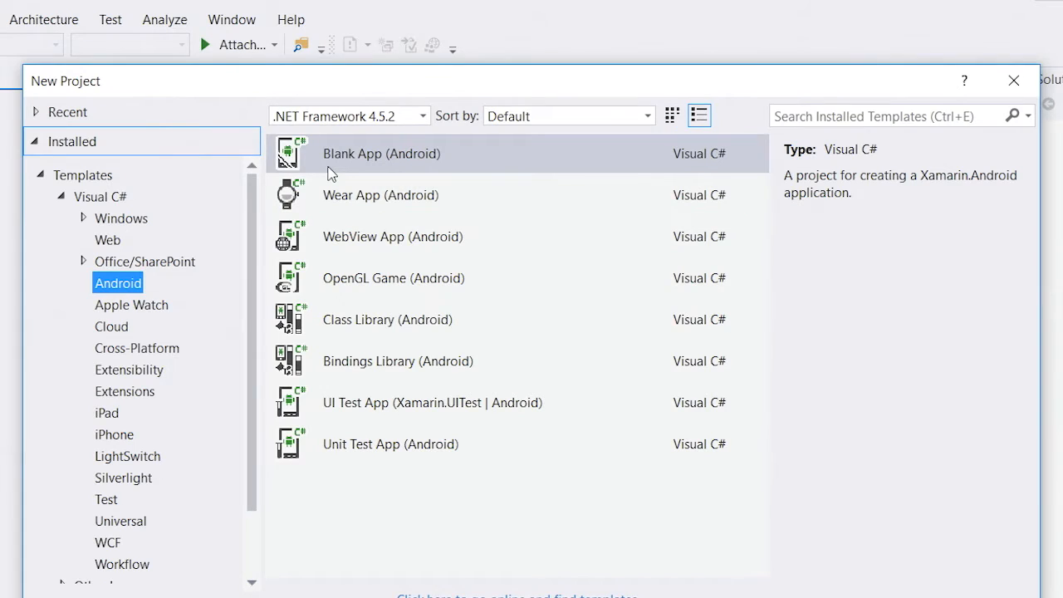
{"action": "mouse_move", "coordinate": [347, 236]}
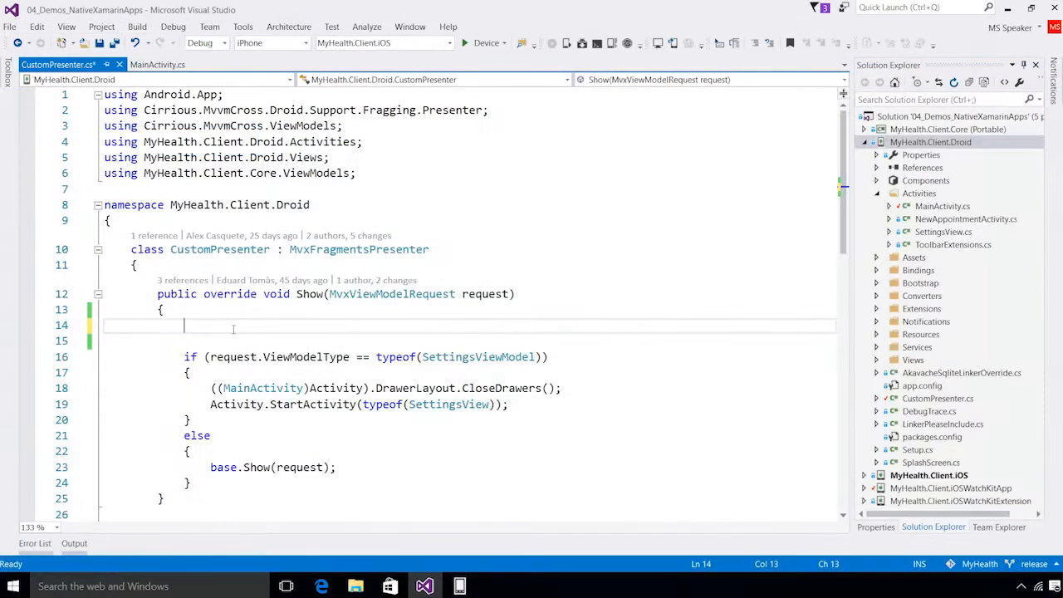
Add 'var geo = new Android.Hardware.GeomagneticField(200, 200)' in Show, then view UserView_Designer.axml
{"action": "type", "text": "var geo"}
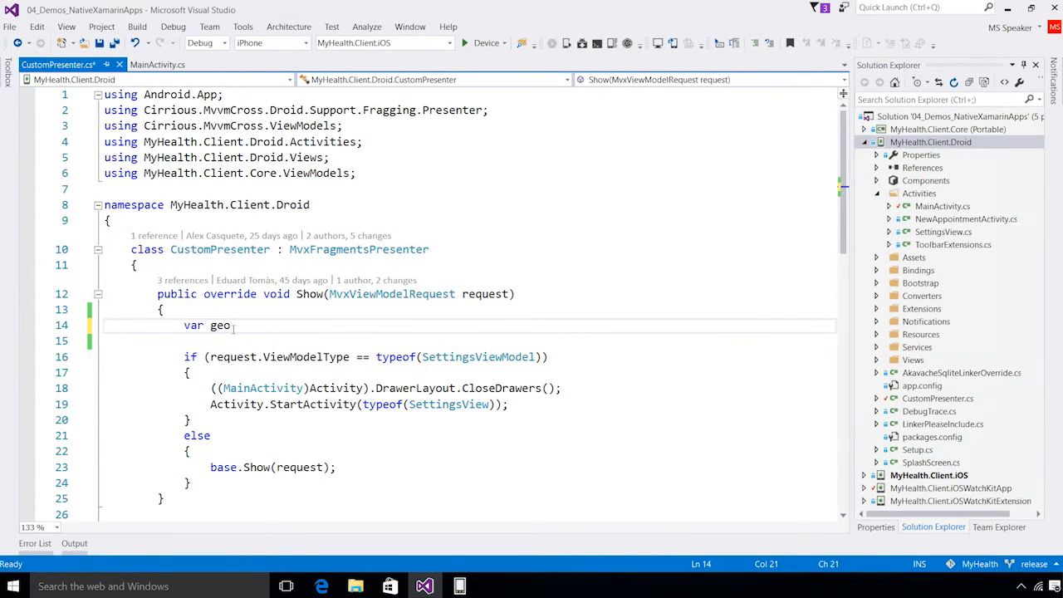
{"action": "type", "text": "= new Android.Hardware.GeomagneticField(200, 200)"}
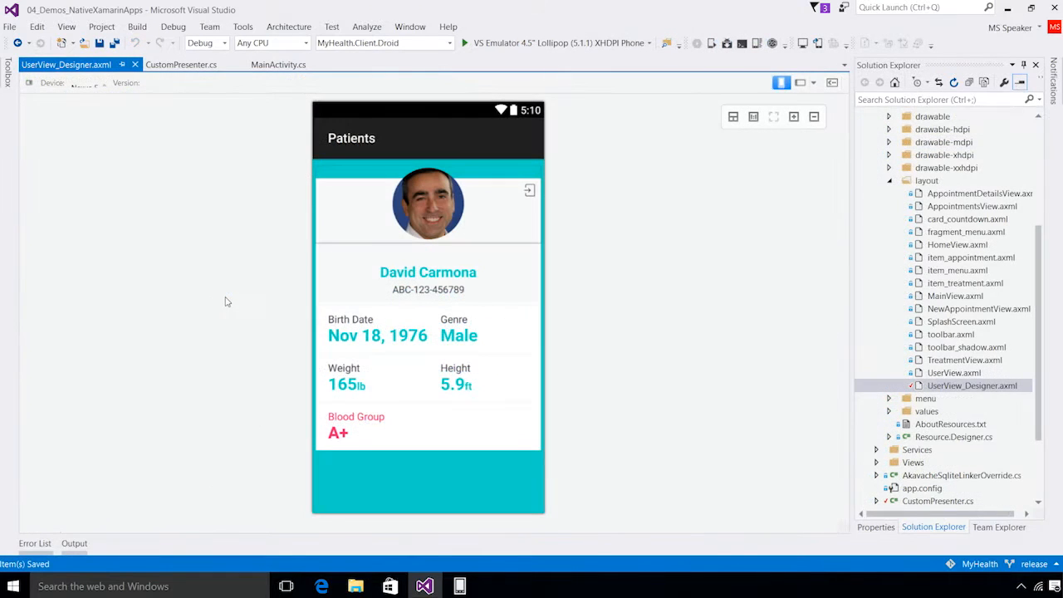
{"action": "left_click", "coordinate": [87, 83]}
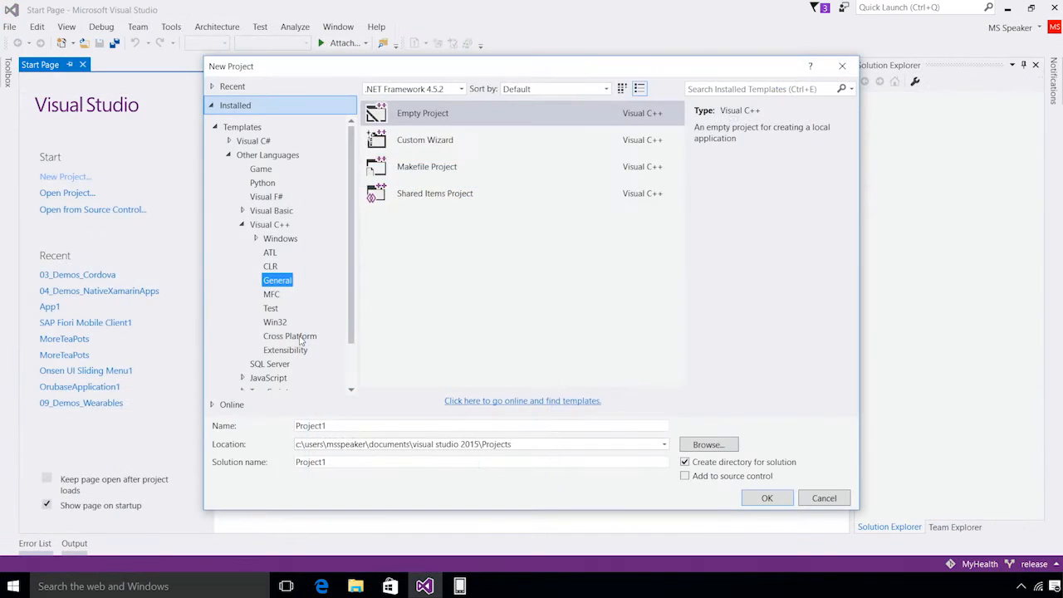
Browse Cross Platform C++ templates, import an Android project from Eclipse, and expand pm in Locals
{"action": "left_click", "coordinate": [289, 335]}
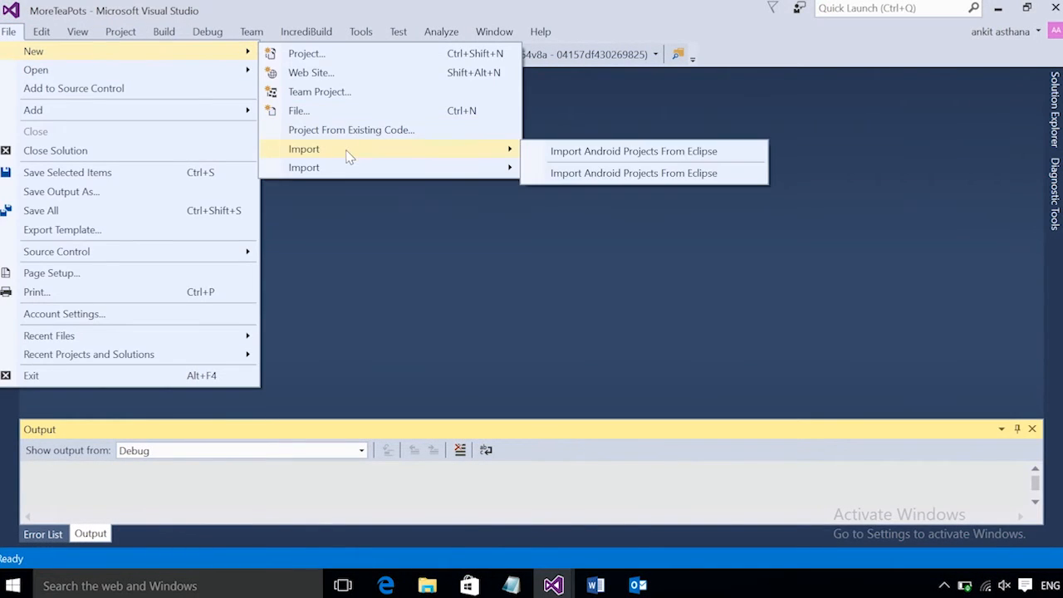
{"action": "left_click", "coordinate": [635, 149]}
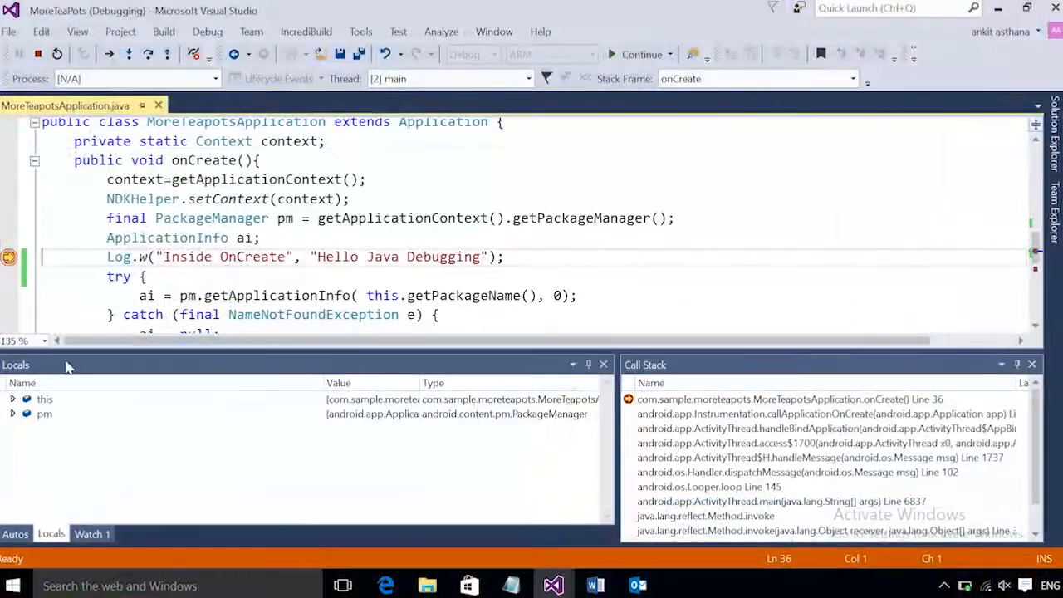
{"action": "left_click", "coordinate": [12, 413]}
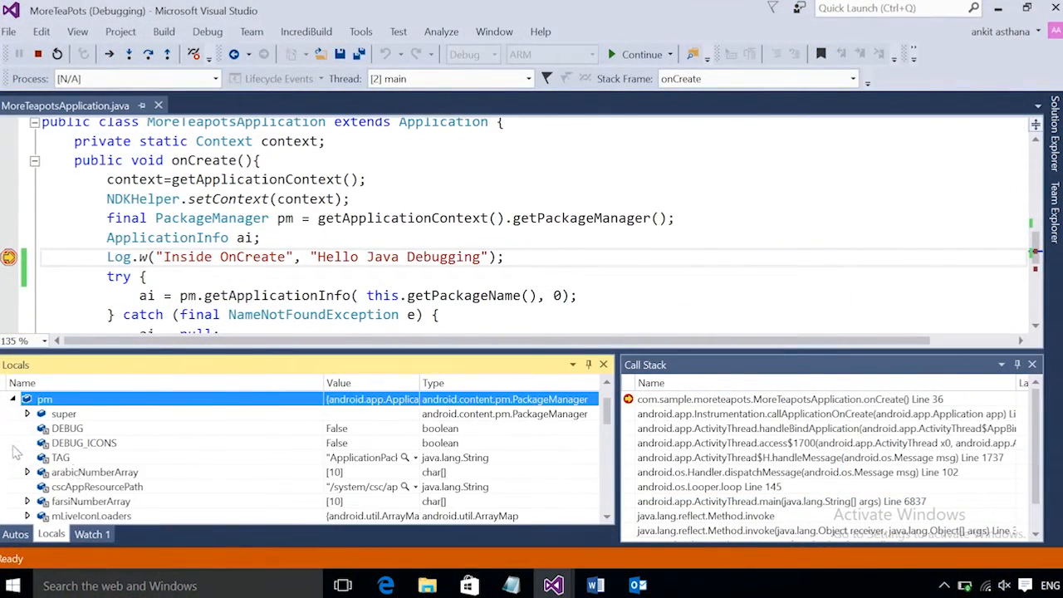
{"action": "left_click", "coordinate": [92, 534]}
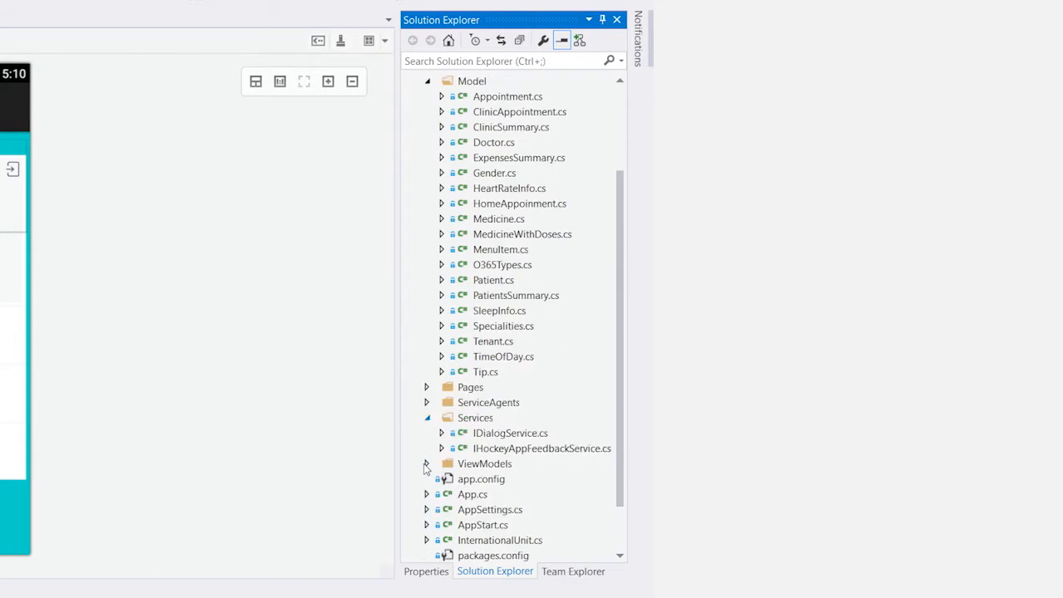
Scroll Solution Explorer to the Model and Services folders with IHockeyAppFeedbackService.cs
{"action": "scroll", "scroll_direction": "down", "scroll_amount": 3}
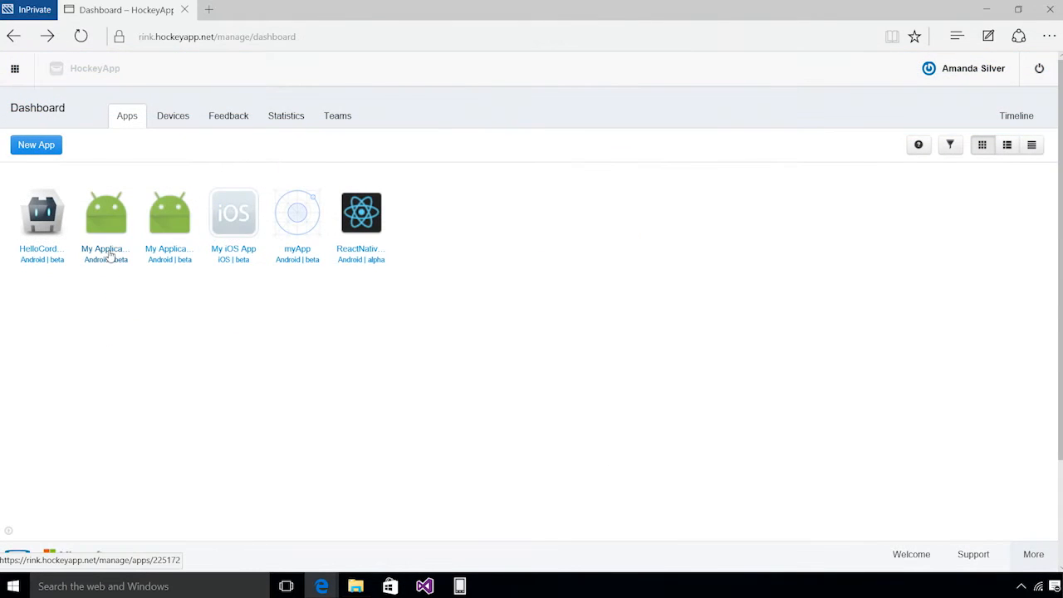
Open My Application and view its Versions, Feedback and Crashes pages
{"action": "left_click", "coordinate": [106, 213]}
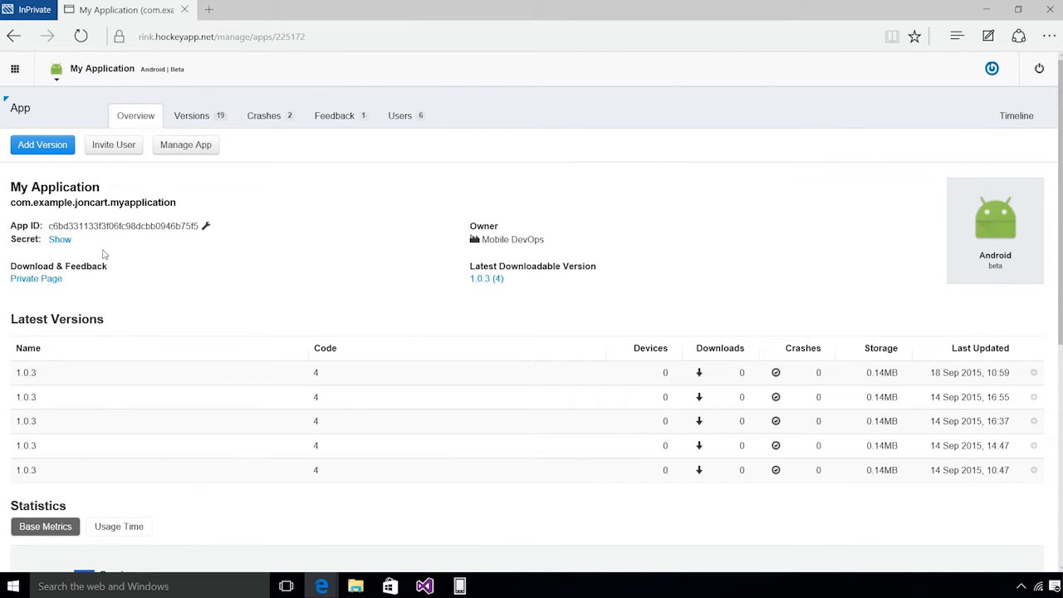
{"action": "left_click", "coordinate": [193, 116]}
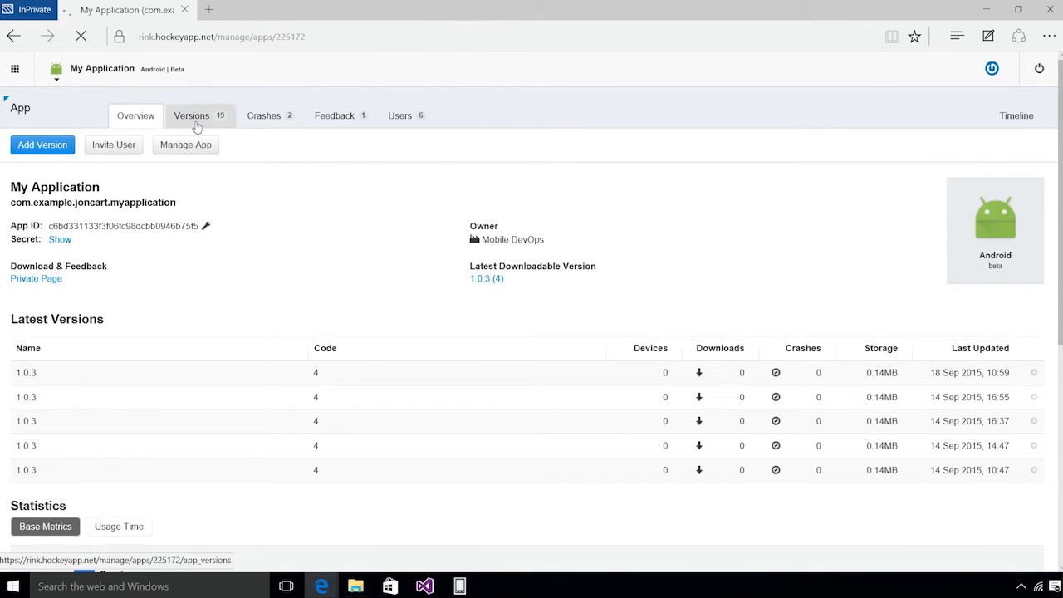
{"action": "left_click", "coordinate": [193, 116]}
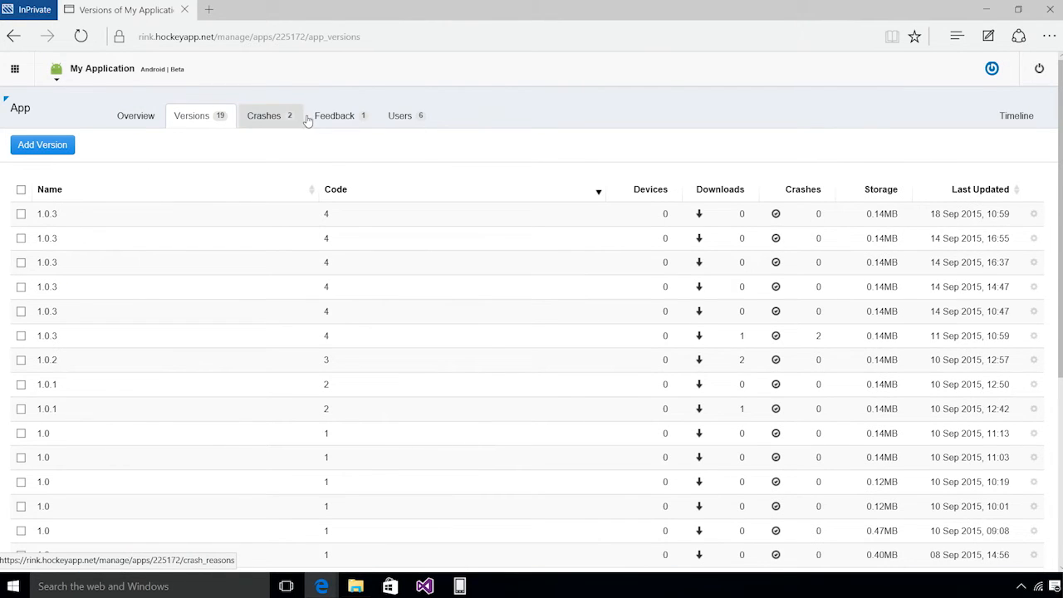
{"action": "left_click", "coordinate": [332, 116]}
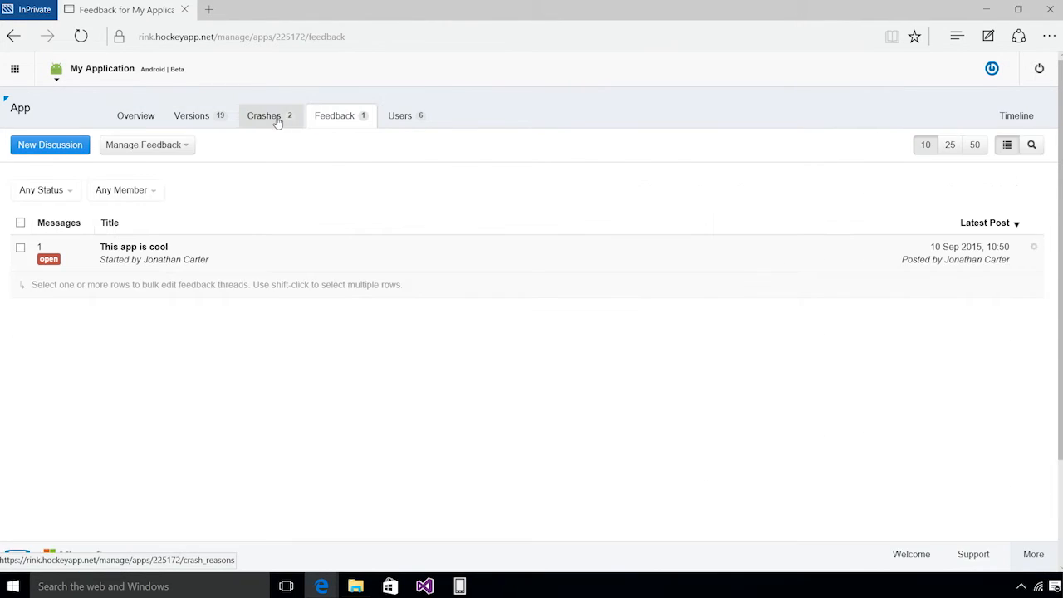
{"action": "left_click", "coordinate": [262, 116]}
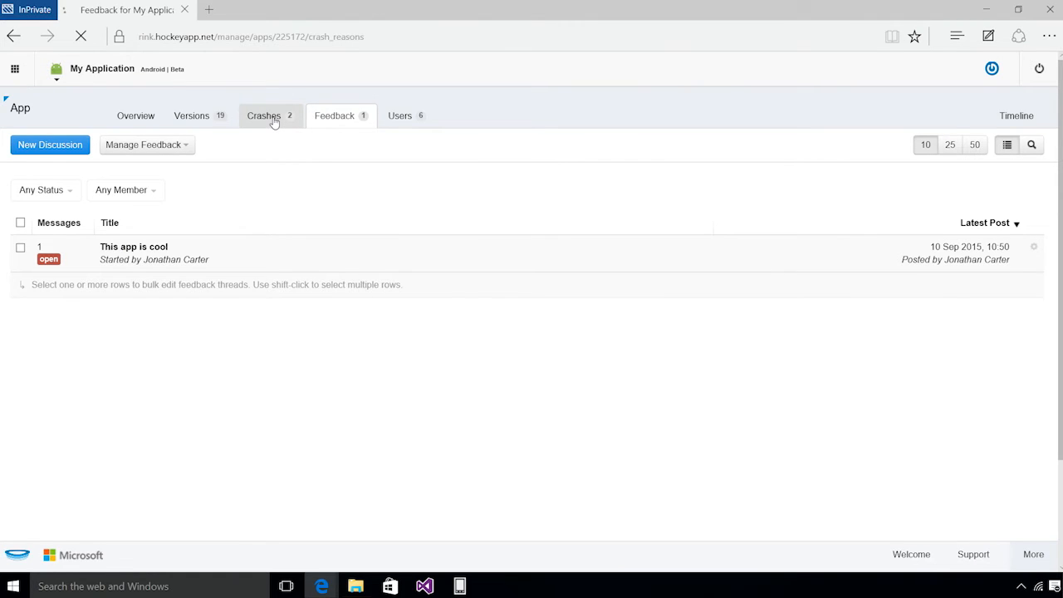